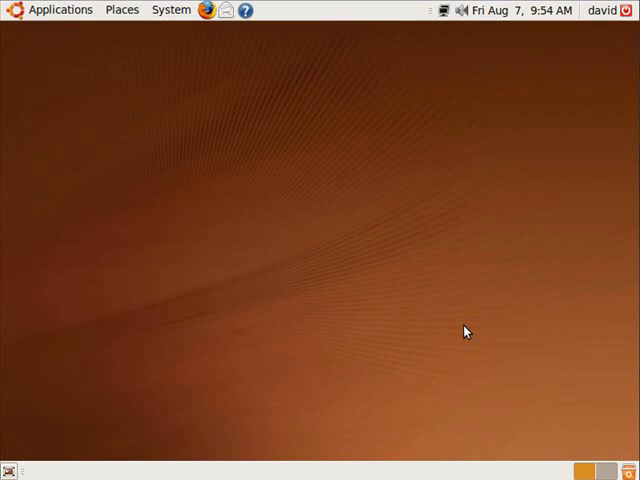
mouse_move(437, 210)
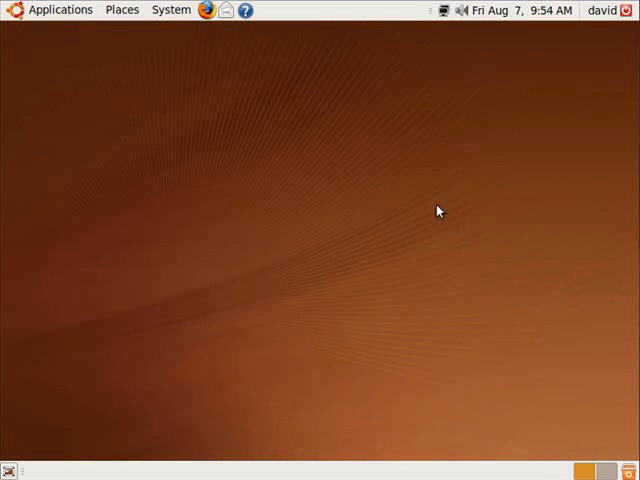
mouse_move(184, 18)
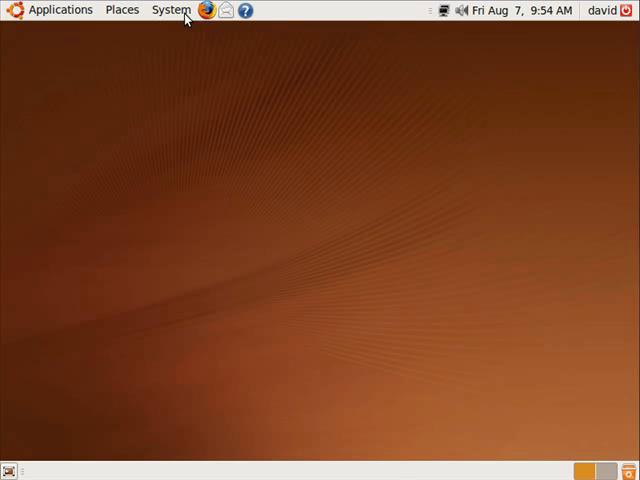
mouse_move(170, 10)
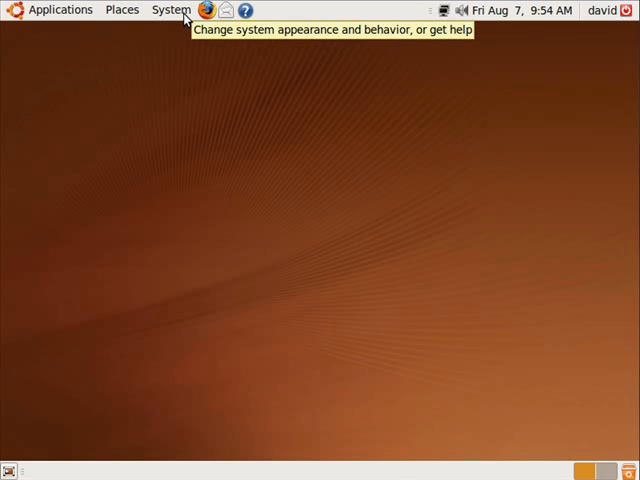
mouse_move(183, 29)
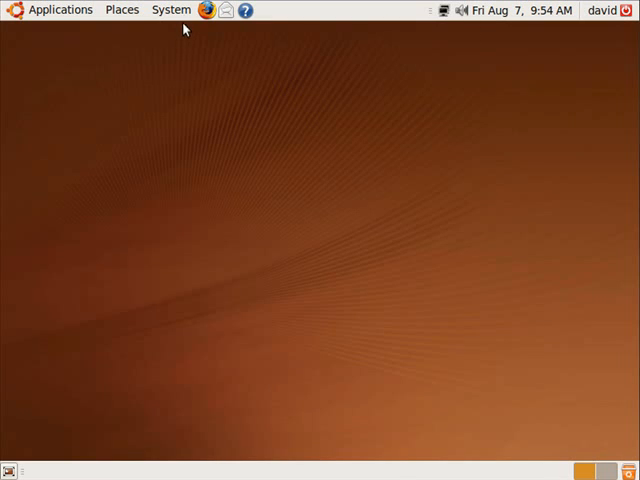
mouse_move(206, 10)
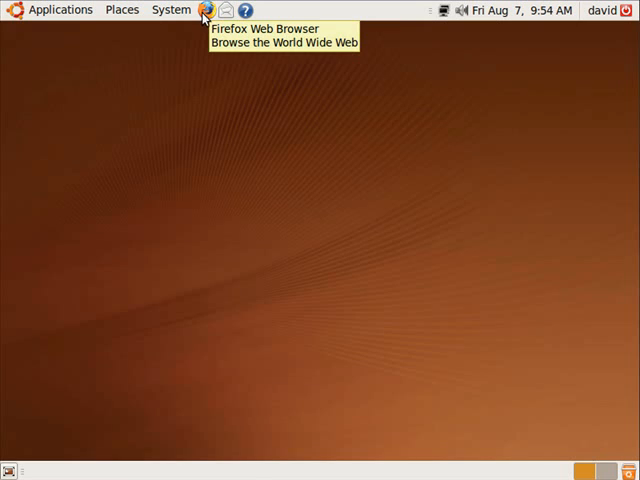
Step: Launch Firefox and browse My Own Server's Downloads to the Article Files category
click(205, 10)
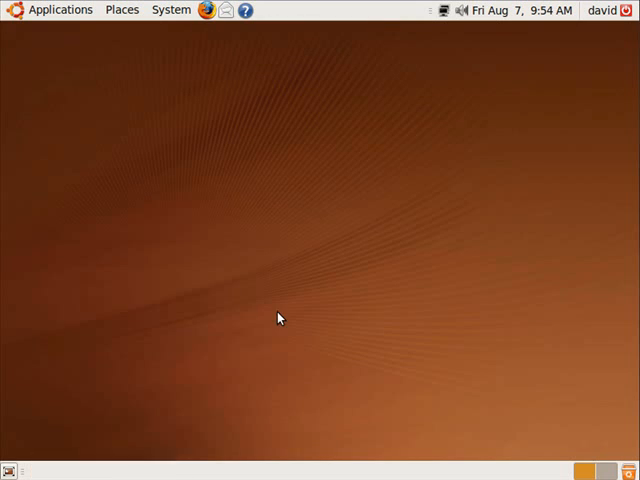
click(205, 10)
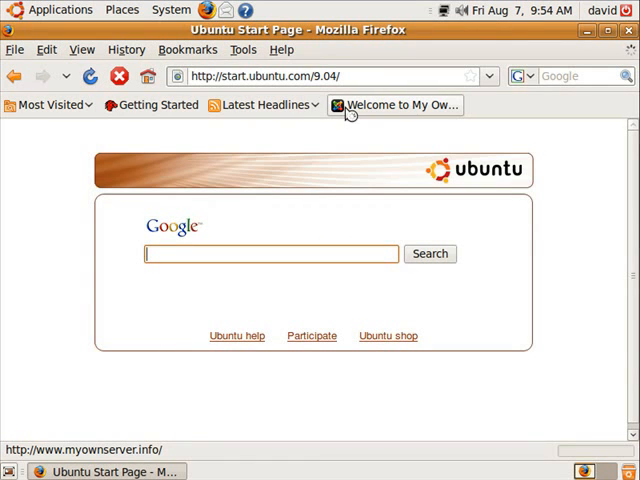
click(393, 105)
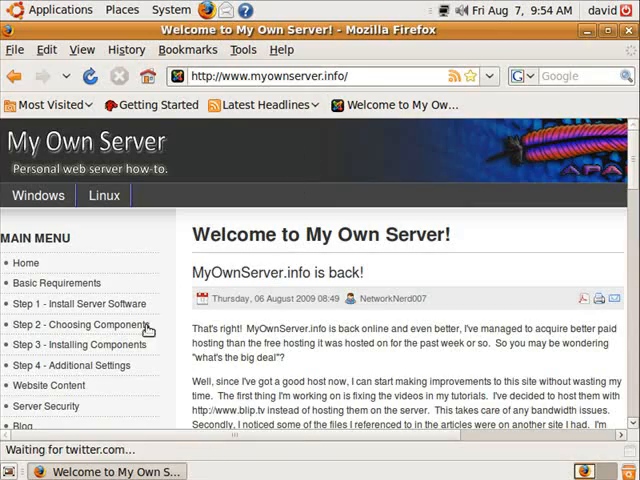
scroll(down, 3)
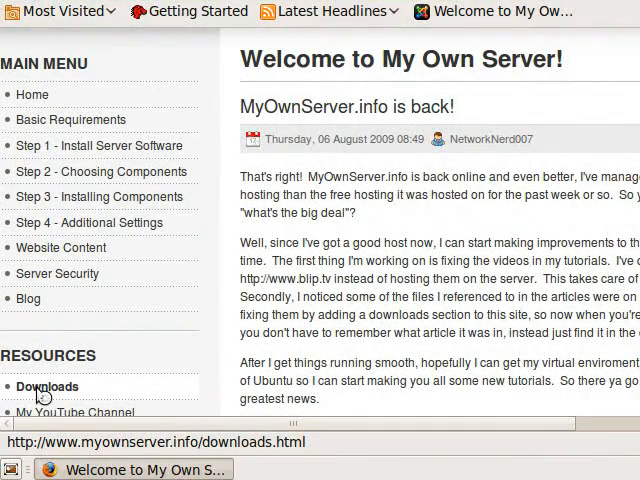
click(46, 386)
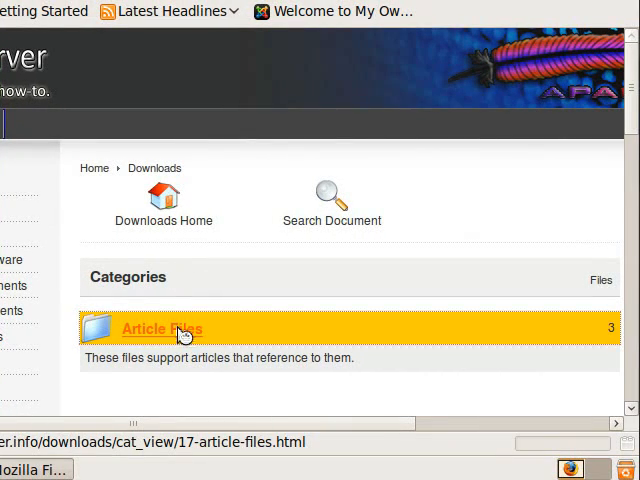
click(160, 328)
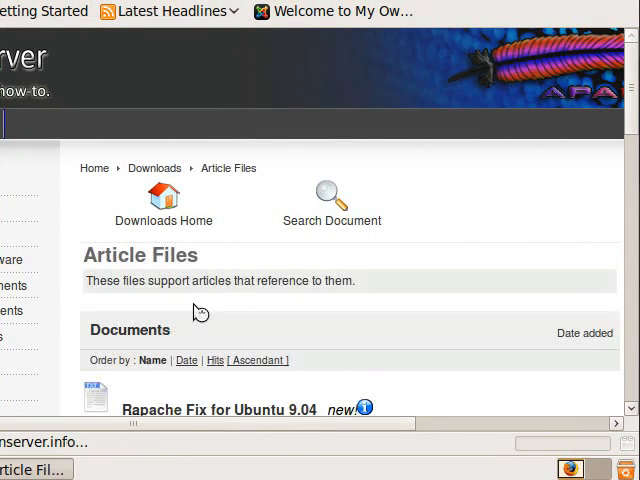
Step: Save the Rapache Fix for Ubuntu 9.04 text file, then close the downloads list
click(220, 410)
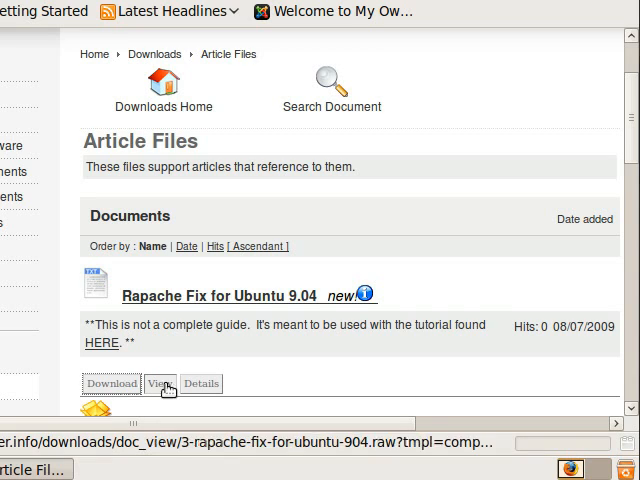
click(159, 383)
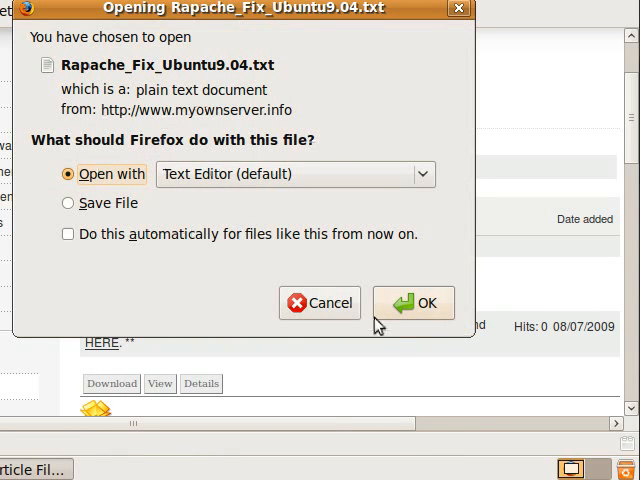
click(68, 203)
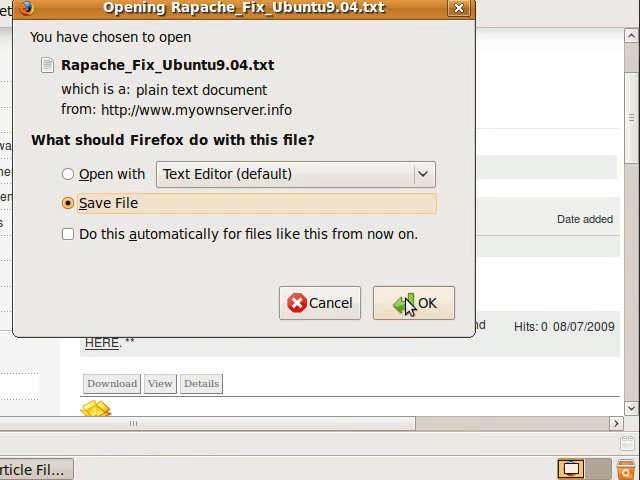
click(413, 303)
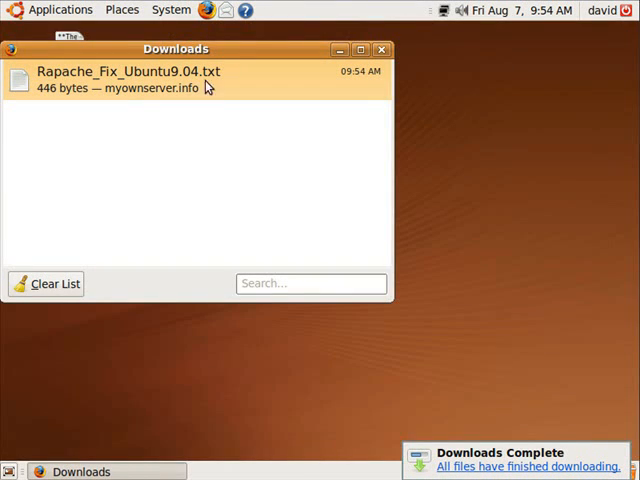
click(382, 49)
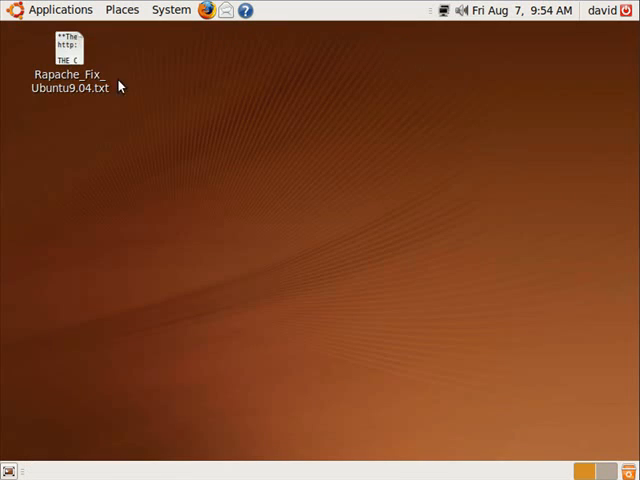
Step: Open Rapache_Fix_Ubuntu9.04.txt from the desktop in gedit and open a terminal
double_click(68, 55)
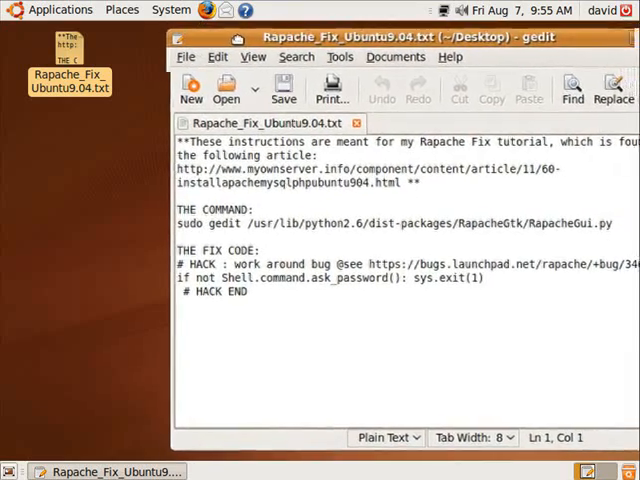
click(60, 10)
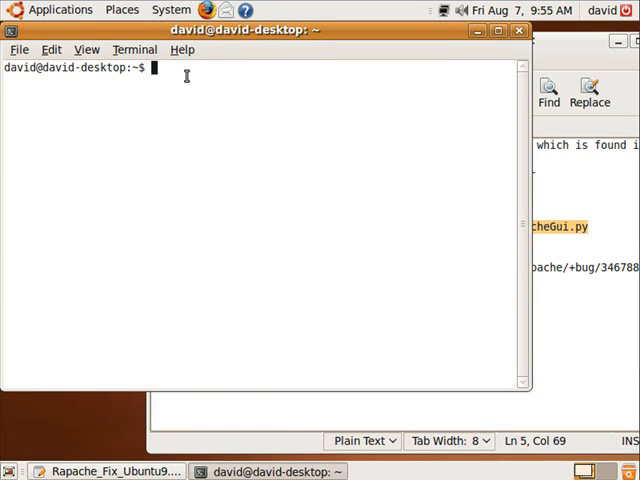
Step: Paste and run the sudo gedit command for /usr/lib/python2.6/dist-packages/RapacheGtk/RapacheGui.py
key(ctrl+v)
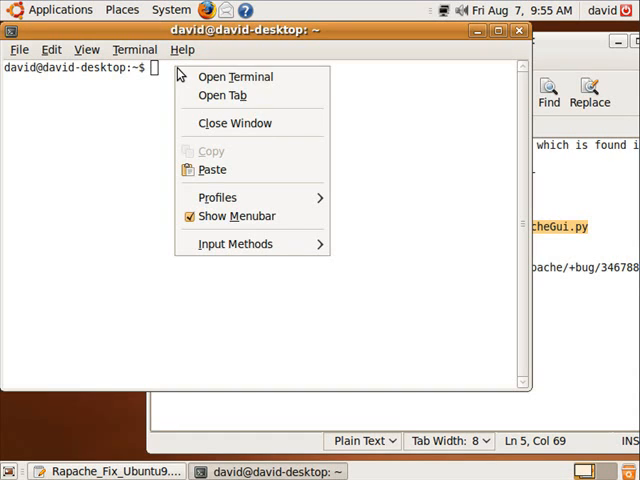
click(211, 169)
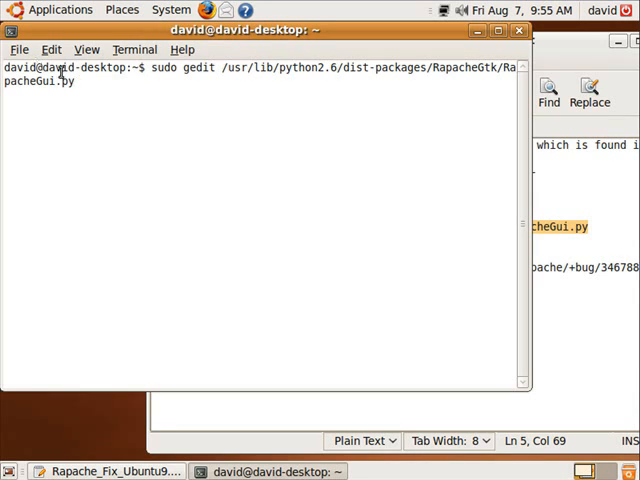
key(Return)
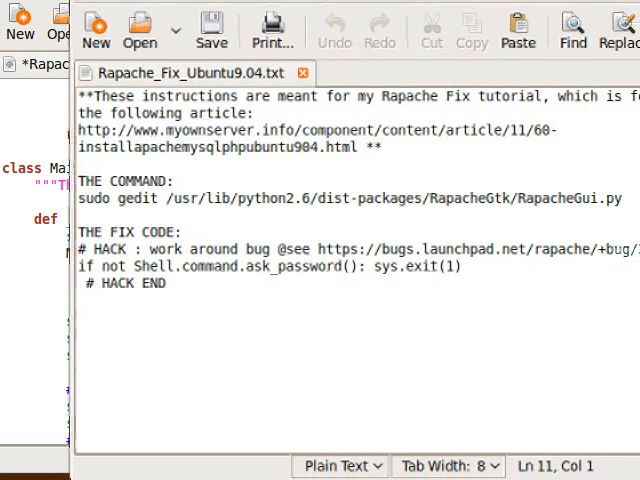
Step: Paste the three-line password hack after Master.register(self), fix its indentation, and save
click(85, 248)
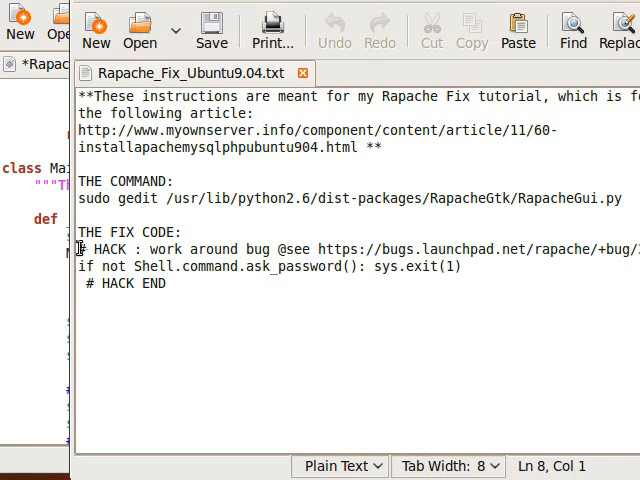
drag(82, 248, 170, 283)
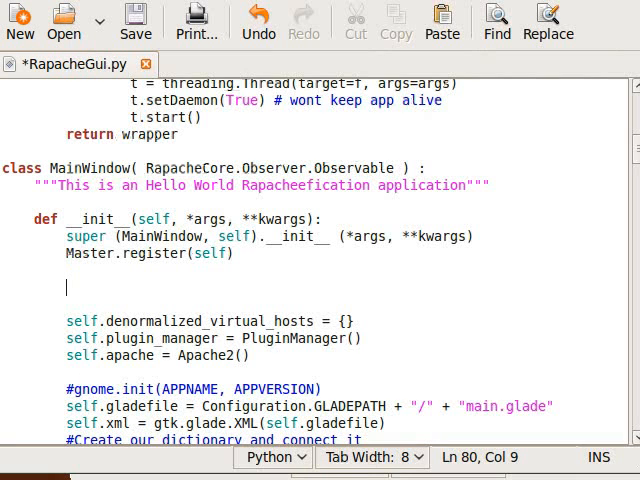
mouse_move(400, 14)
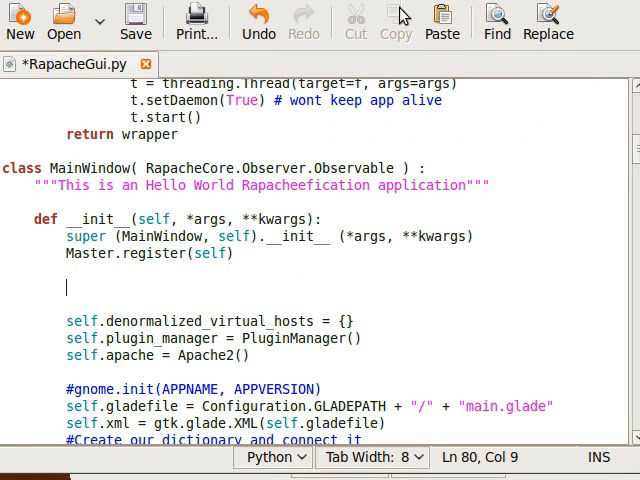
click(441, 20)
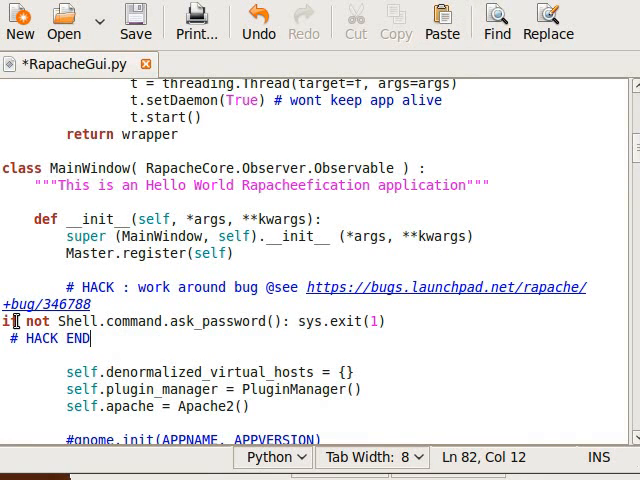
click(8, 321)
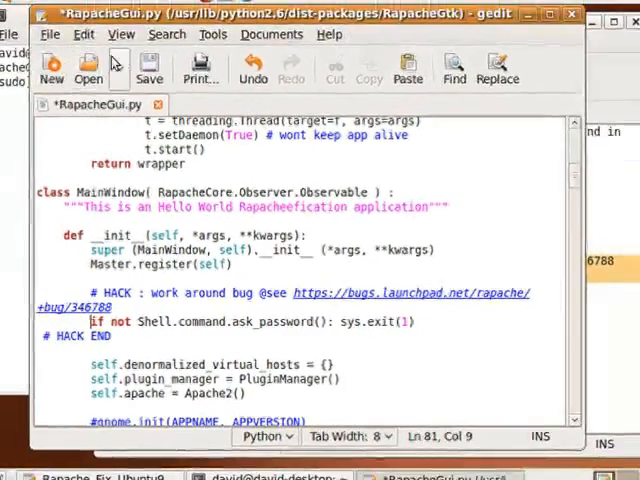
click(148, 68)
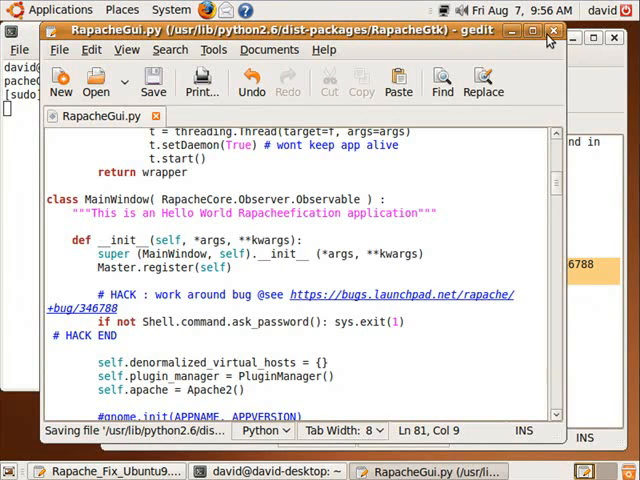
Step: Close the RapacheGui.py editor and launch Rapache, submitting the superuser password
click(108, 471)
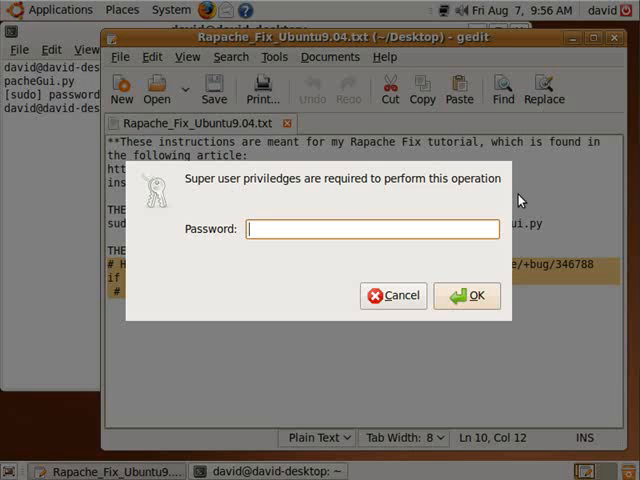
mouse_move(305, 263)
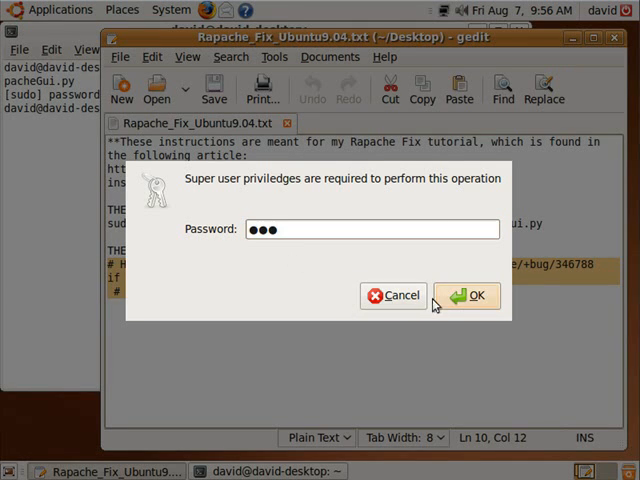
click(466, 295)
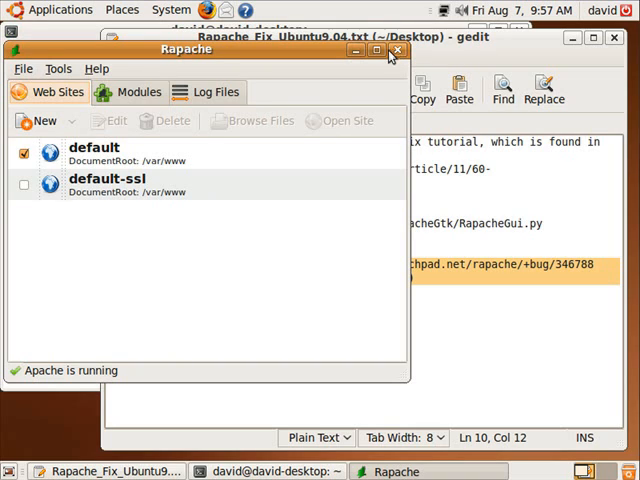
mouse_move(396, 51)
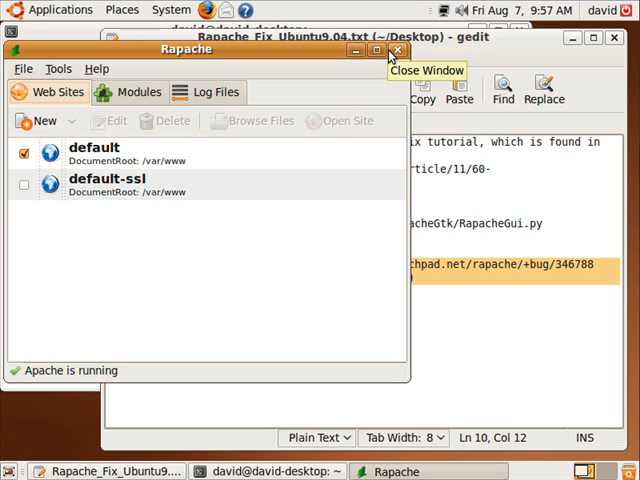
mouse_move(30, 15)
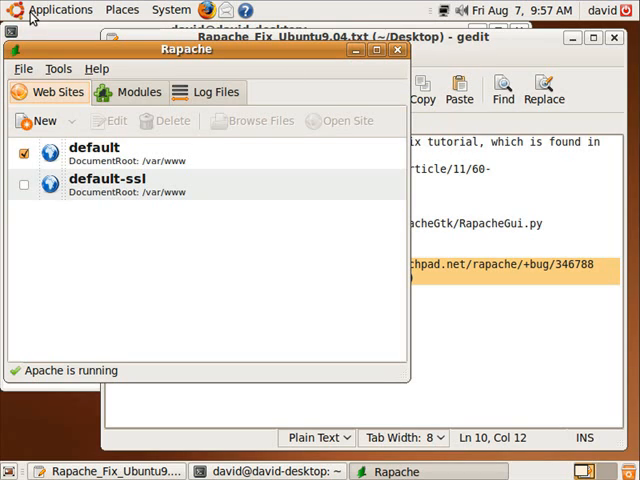
mouse_move(137, 160)
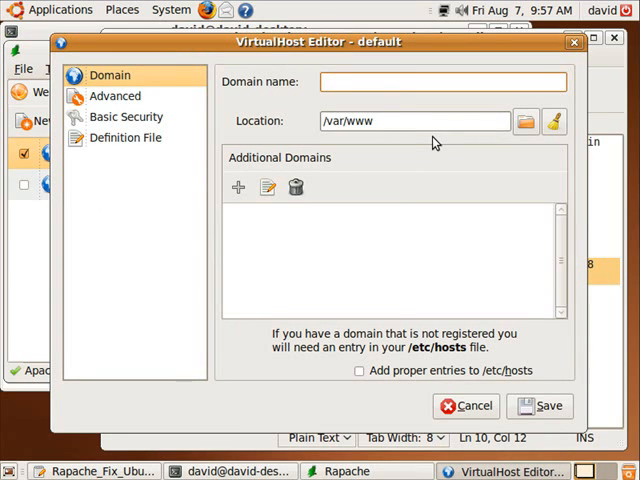
Step: Enter myownserver.info as the default site's domain name
text(myownserv)
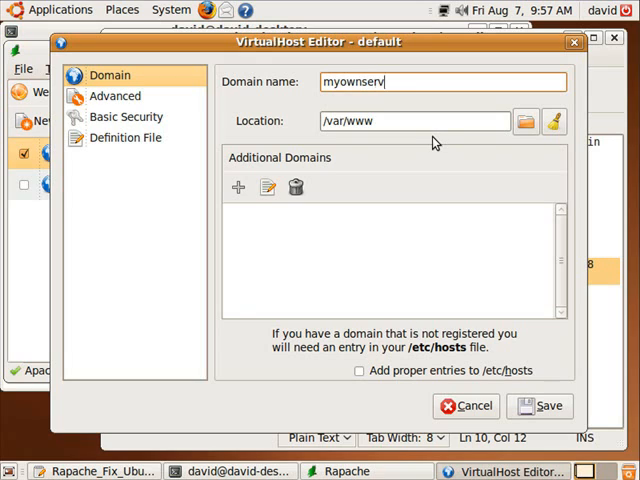
text(er.inf)
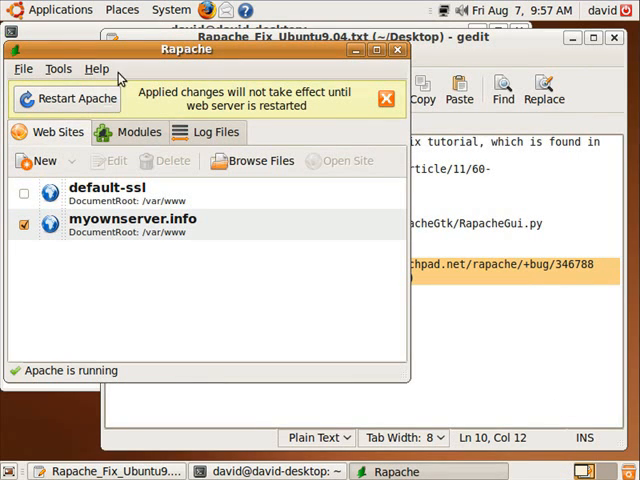
mouse_move(342, 110)
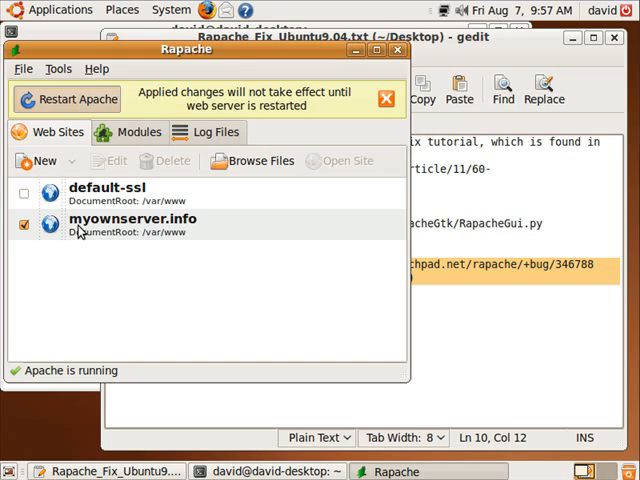
Step: Dismiss the Apache restart notice so myownserver.info shows in the sites list
click(385, 98)
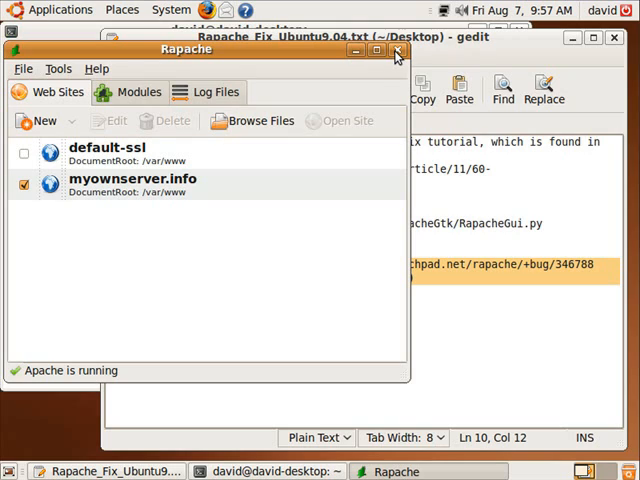
mouse_move(395, 52)
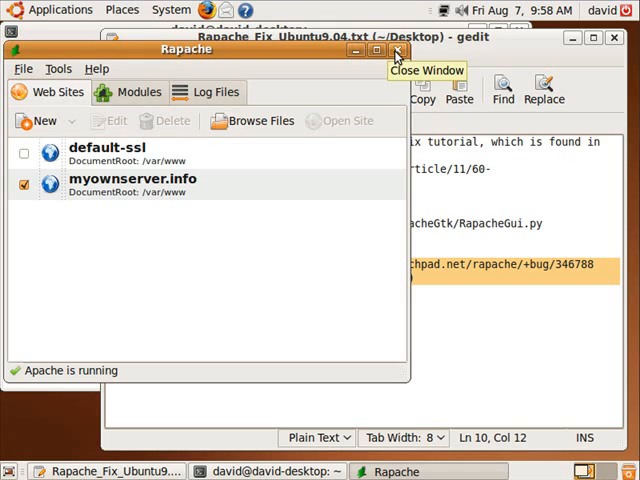
mouse_move(357, 52)
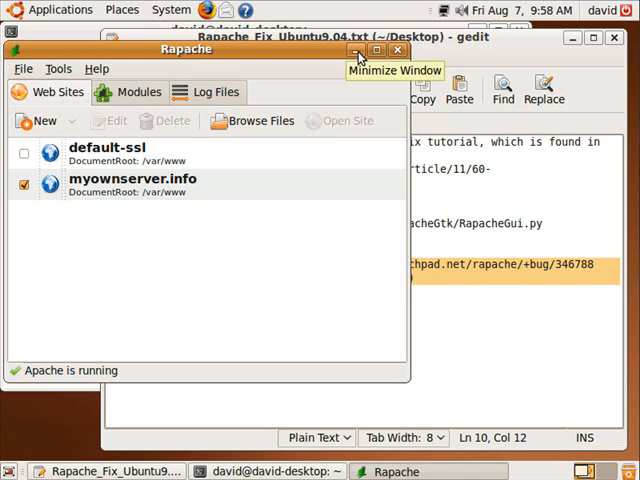